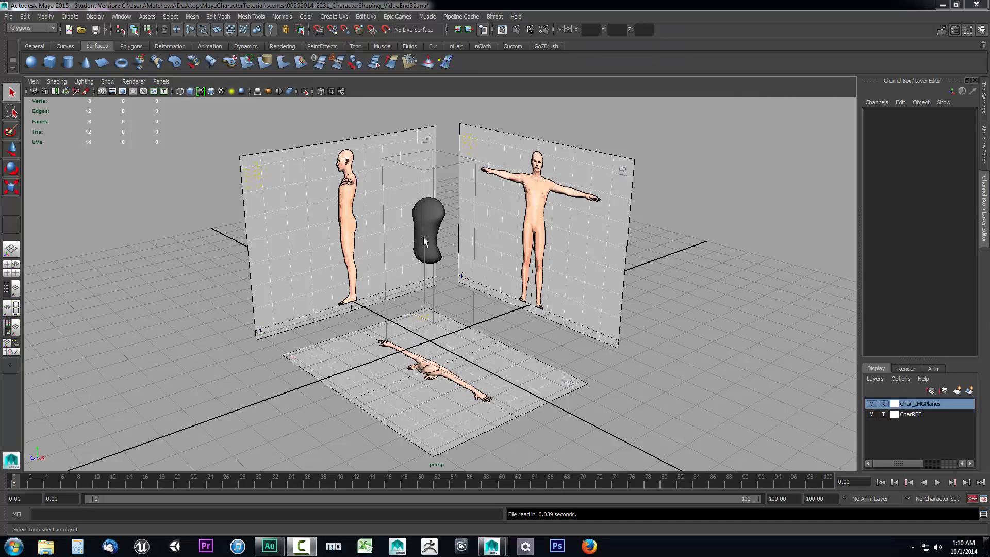
pyautogui.moveTo(434, 347)
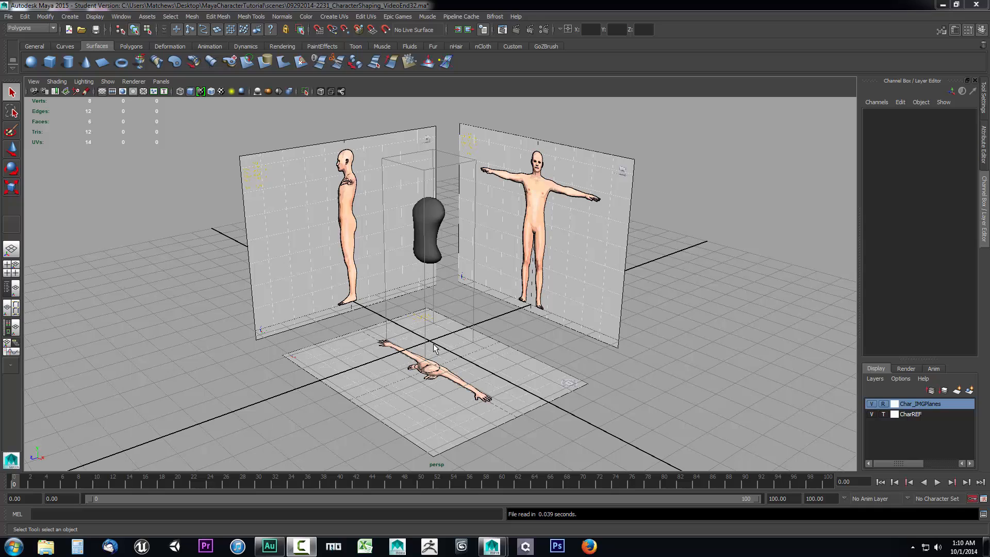
pyautogui.moveTo(177, 269)
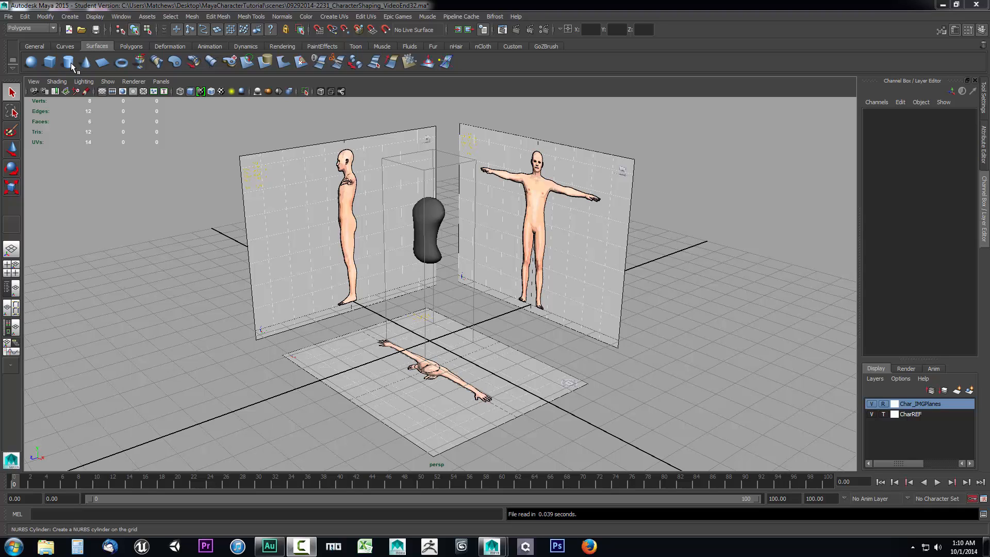
# - Create a NURBS cylinder from the shelf to serve as the leg
pyautogui.click(70, 61)
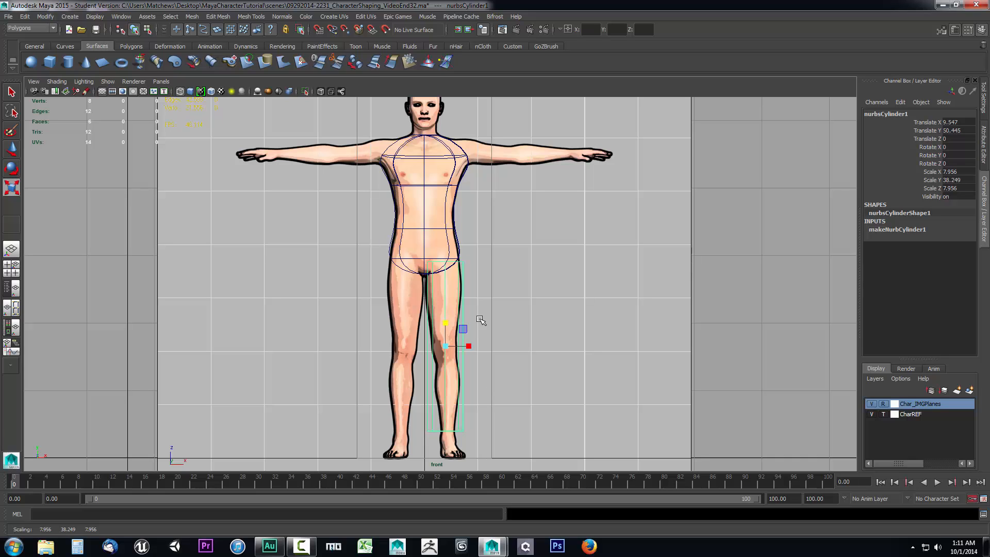
pyautogui.moveTo(462, 290)
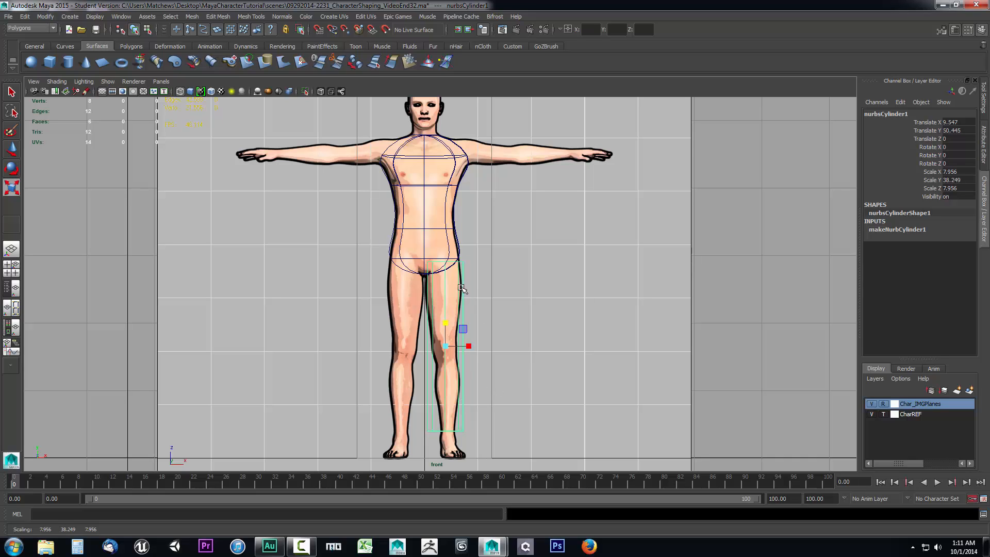
pyautogui.moveTo(828, 271)
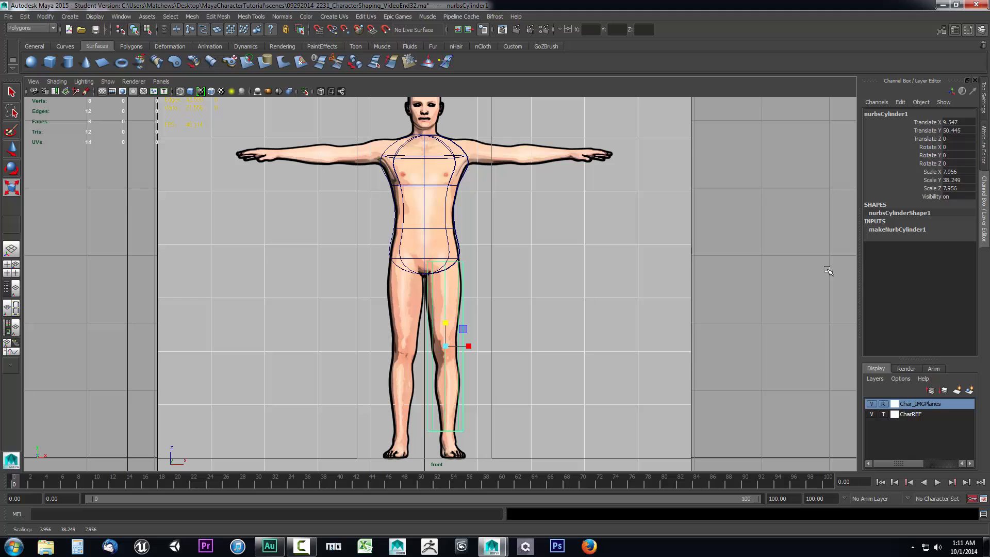
# - Set the leg cylinder's makeNurbCylinder1 Spans to 7 in the Channel Box
pyautogui.click(896, 229)
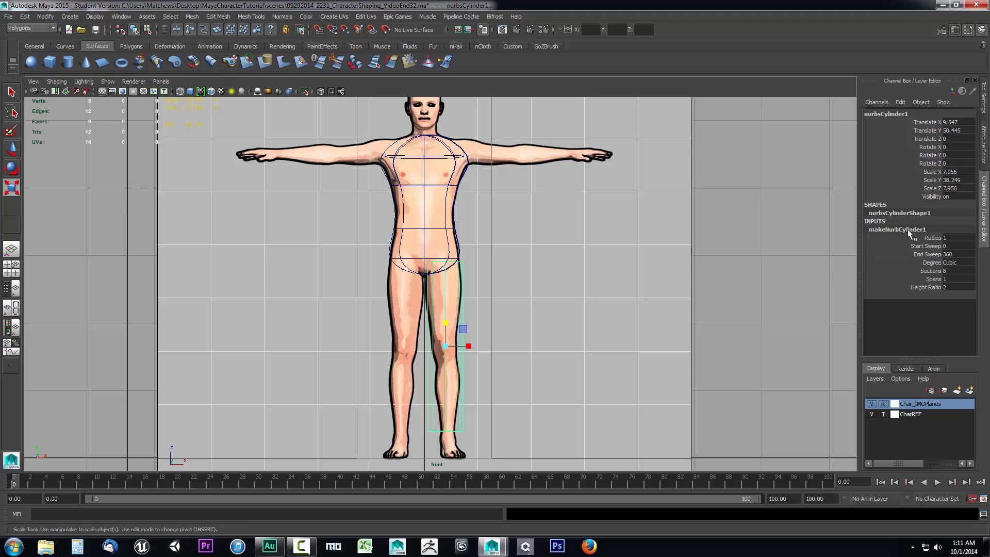
pyautogui.click(933, 279)
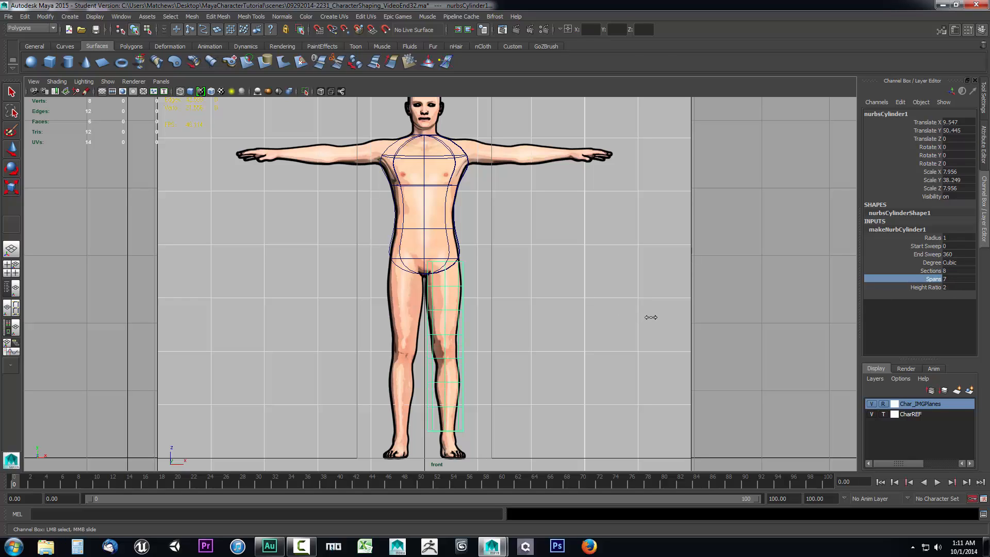
pyautogui.moveTo(450, 336)
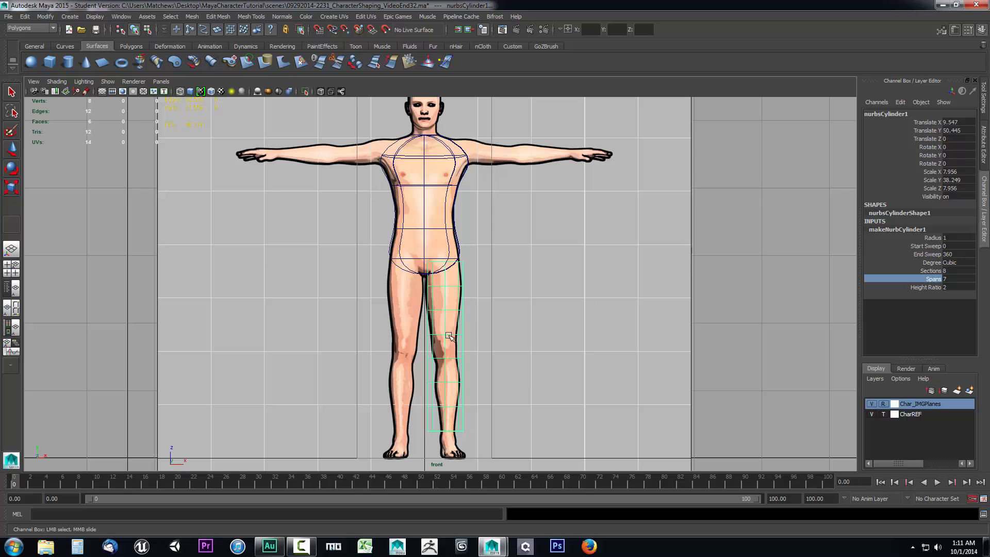
pyautogui.moveTo(434, 316)
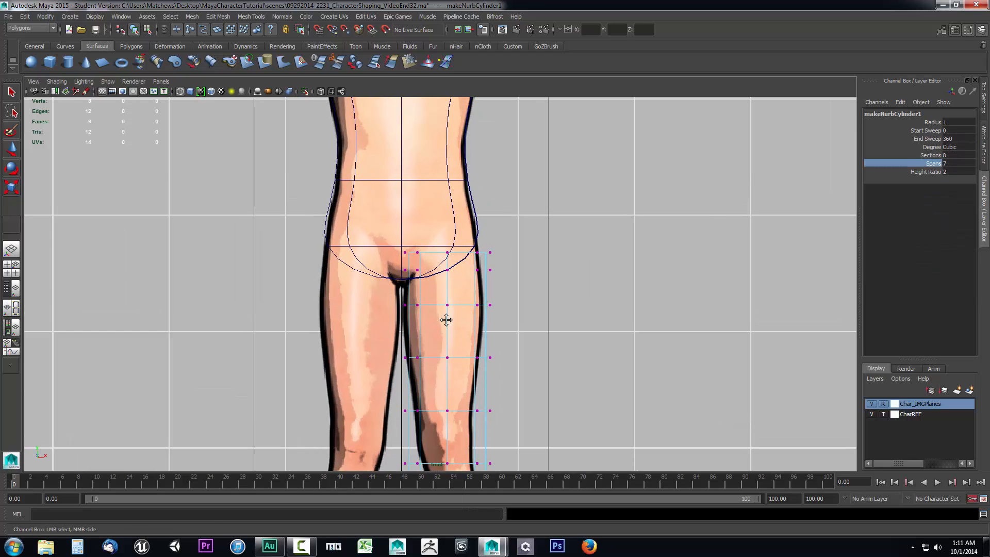
pyautogui.moveTo(387, 235)
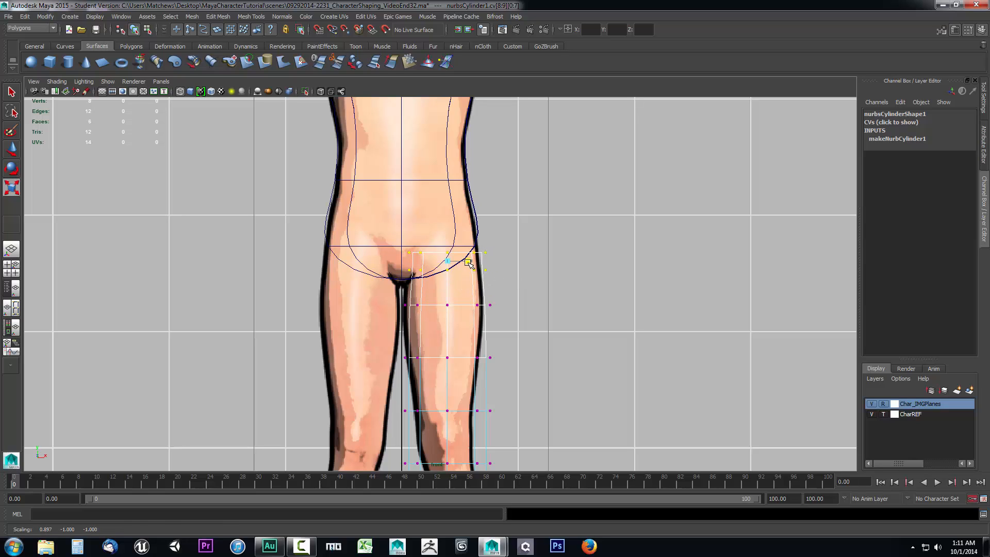
# - Scale rows of control vertices to match the thigh outline in front view
pyautogui.press('r')
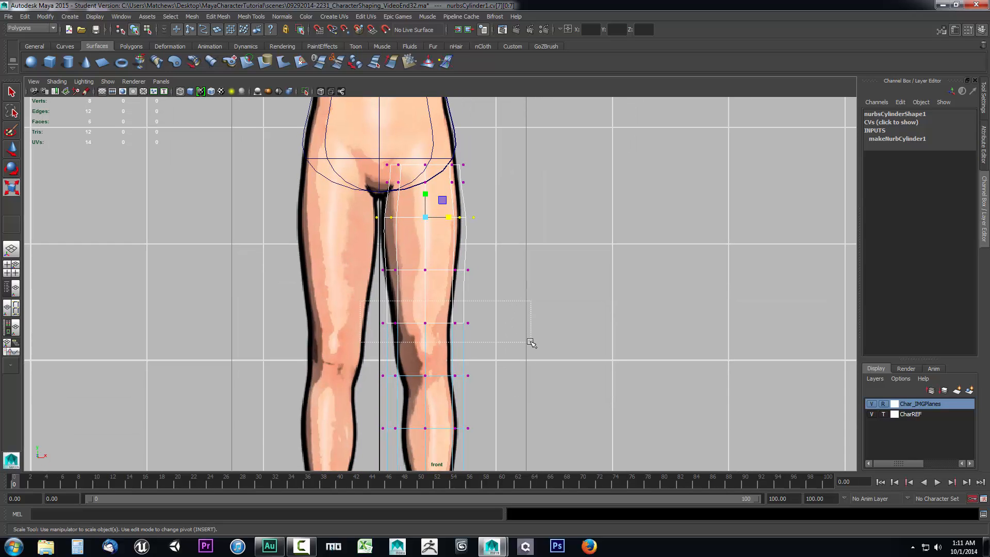
pyautogui.scroll(-3)
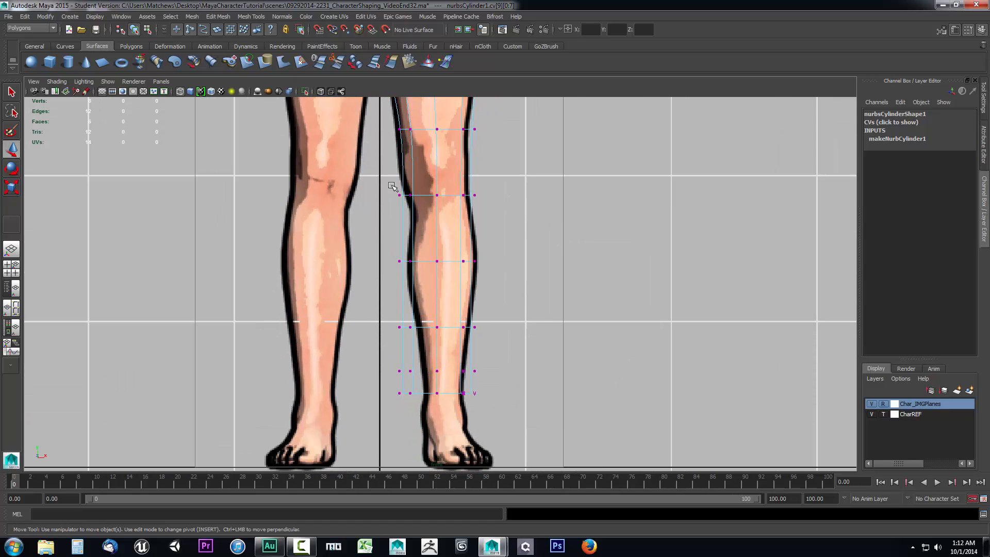
# - Select a row of the cylinder's control vertices to fit the calf and knee
pyautogui.click(434, 195)
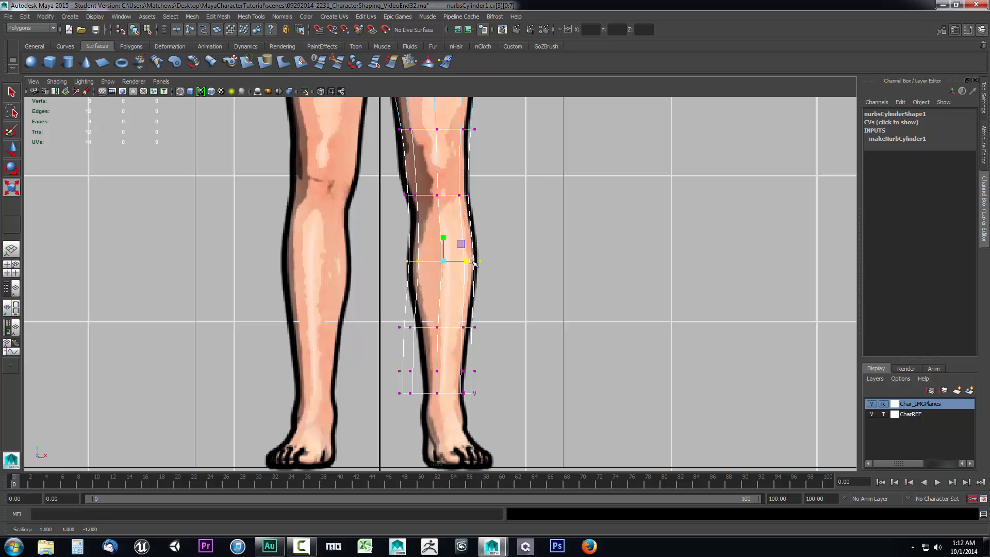
pyautogui.moveTo(449, 201)
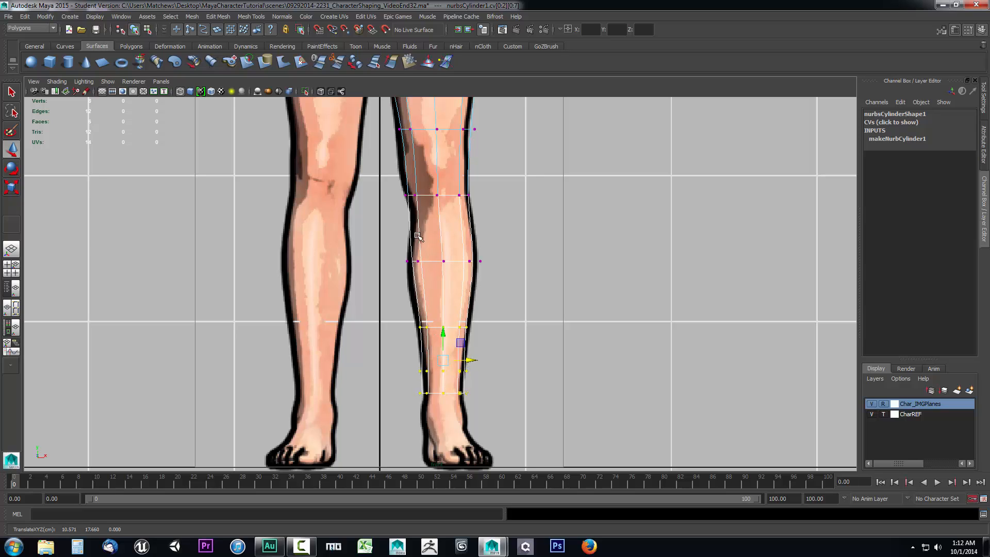
pyautogui.moveTo(396, 311)
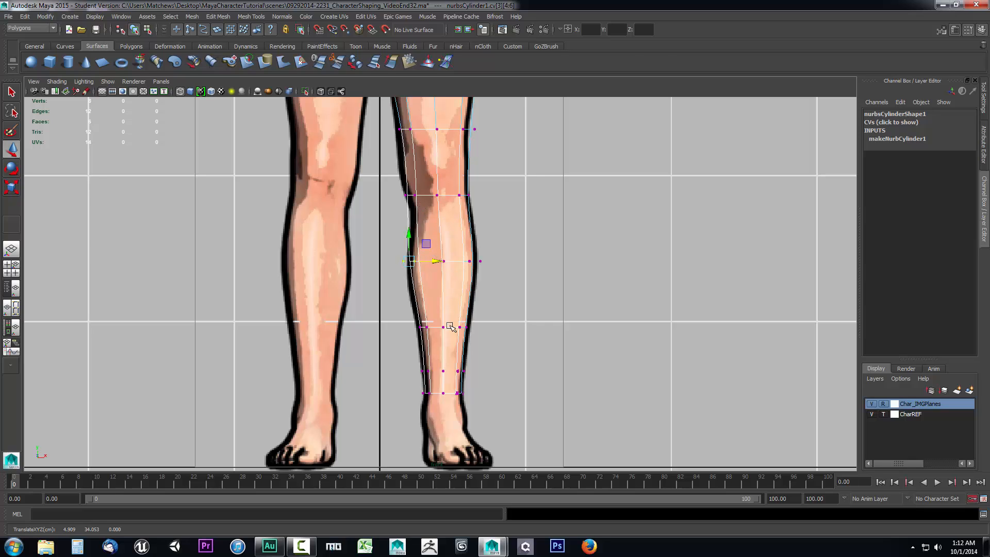
pyautogui.moveTo(393, 271)
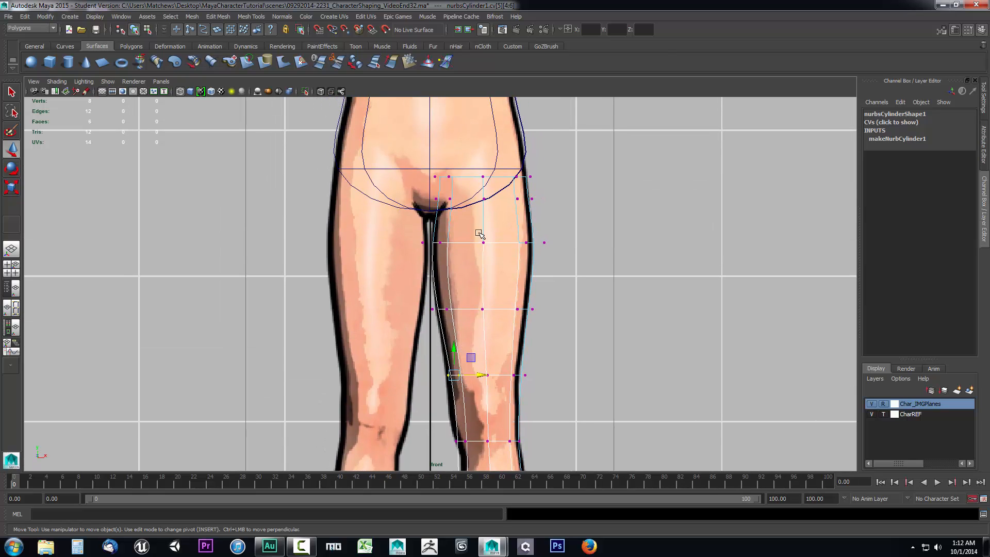
pyautogui.moveTo(579, 405)
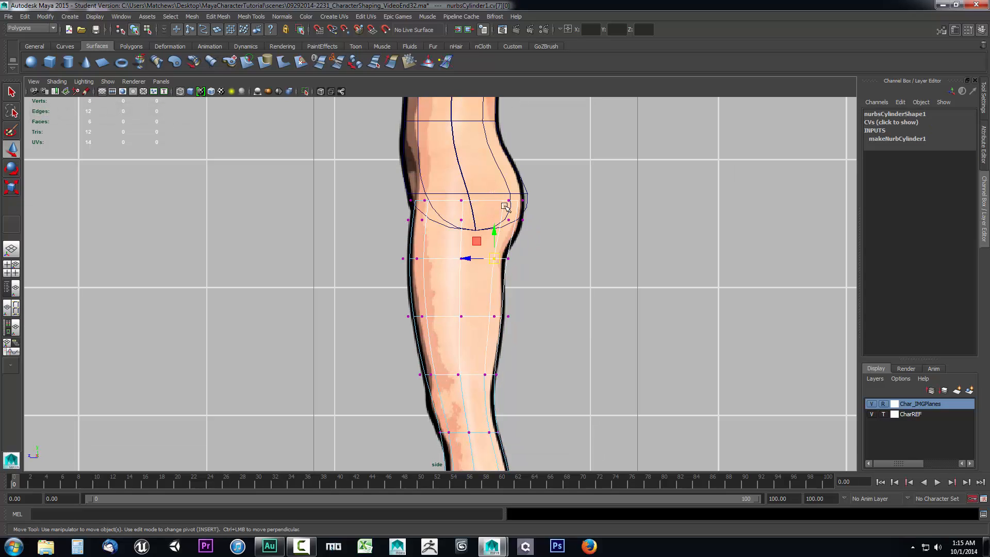
pyautogui.click(524, 276)
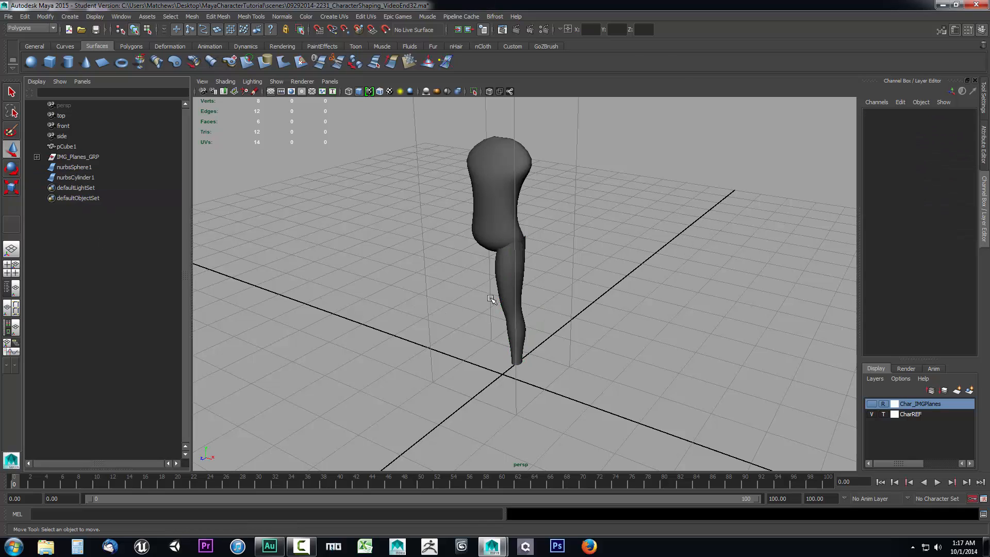
pyautogui.moveTo(75, 184)
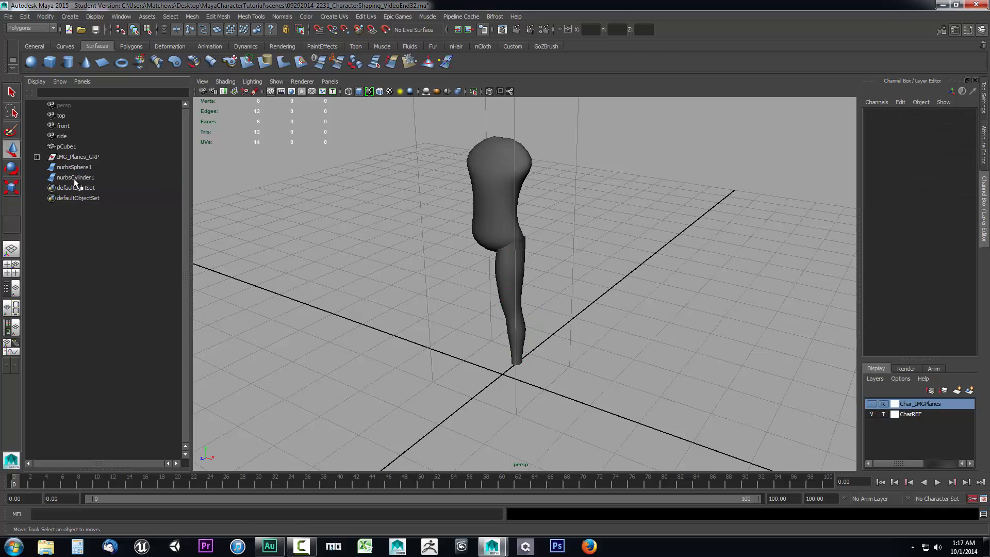
# - Select nurbsCylinder1 in the Outliner
pyautogui.click(74, 177)
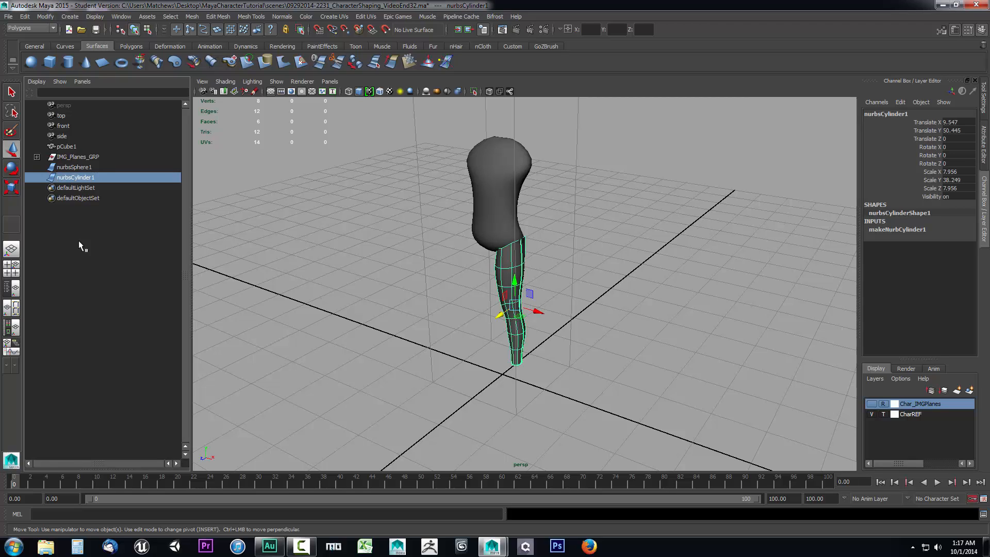
pyautogui.moveTo(95, 256)
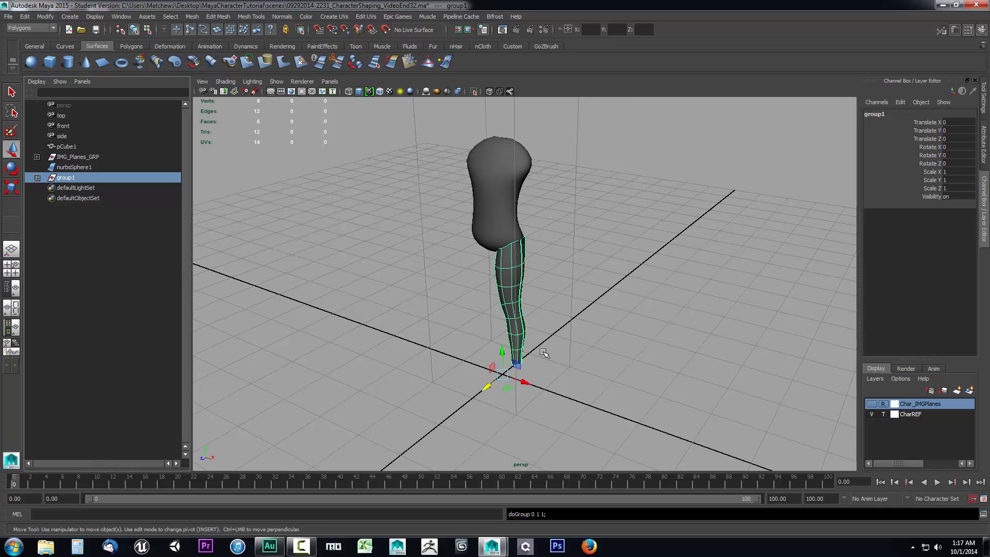
pyautogui.moveTo(134, 276)
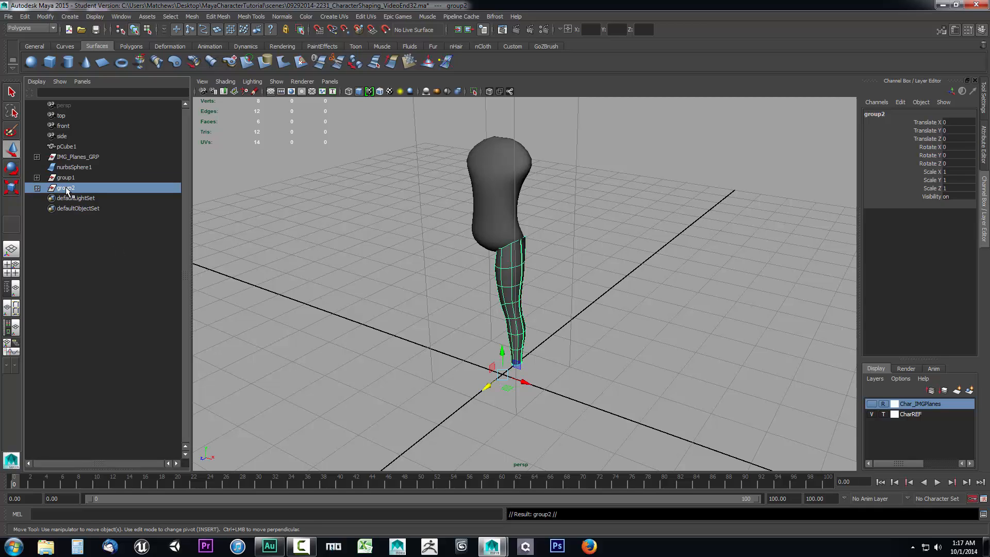
pyautogui.moveTo(627, 194)
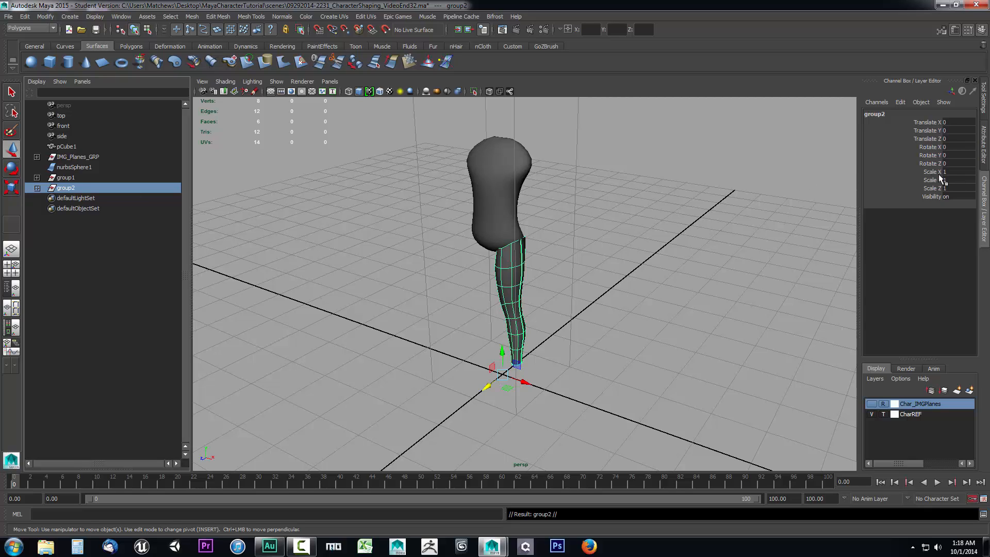
pyautogui.moveTo(211, 460)
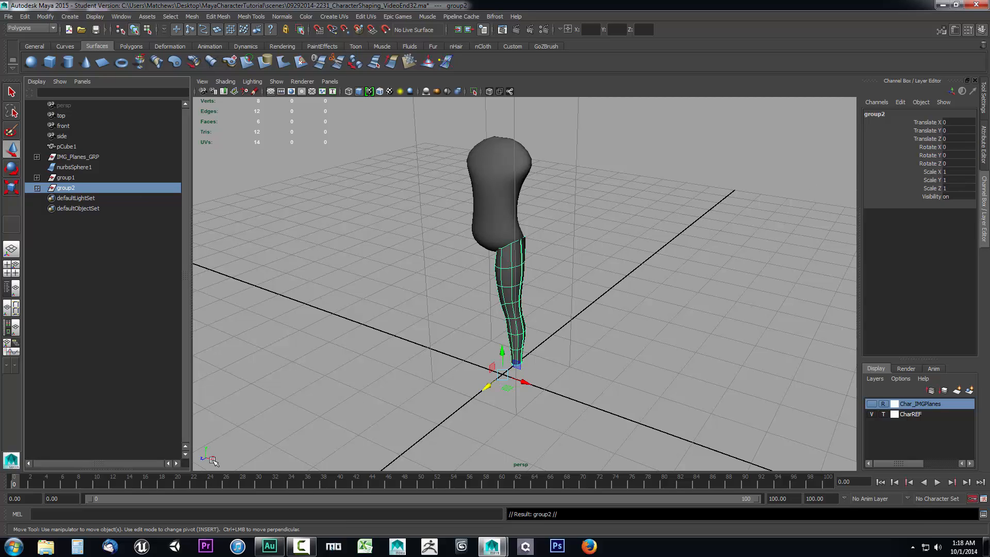
pyautogui.moveTo(461, 326)
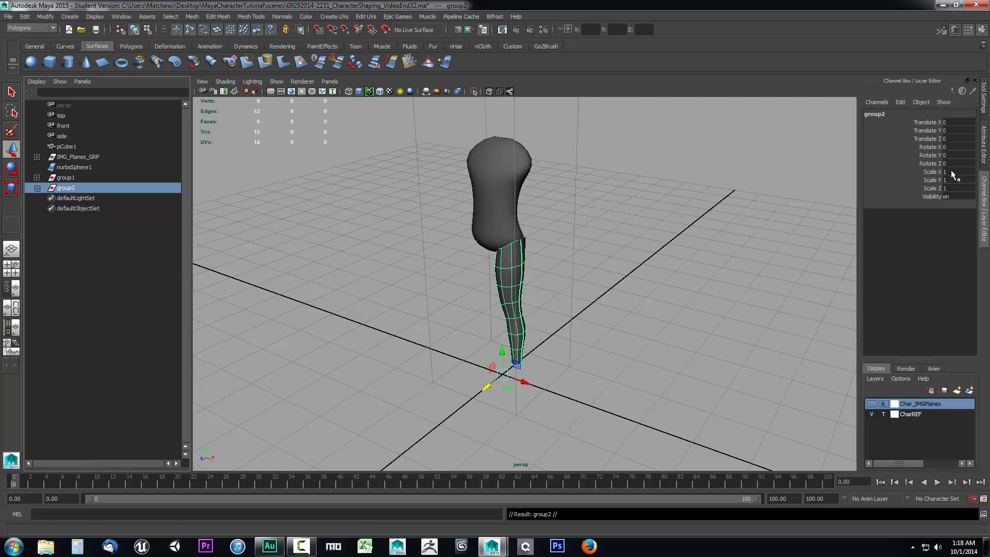
# - Set group2's Scale X to -1 to mirror the leg across the torso
pyautogui.click(957, 172)
pyautogui.write('-1')
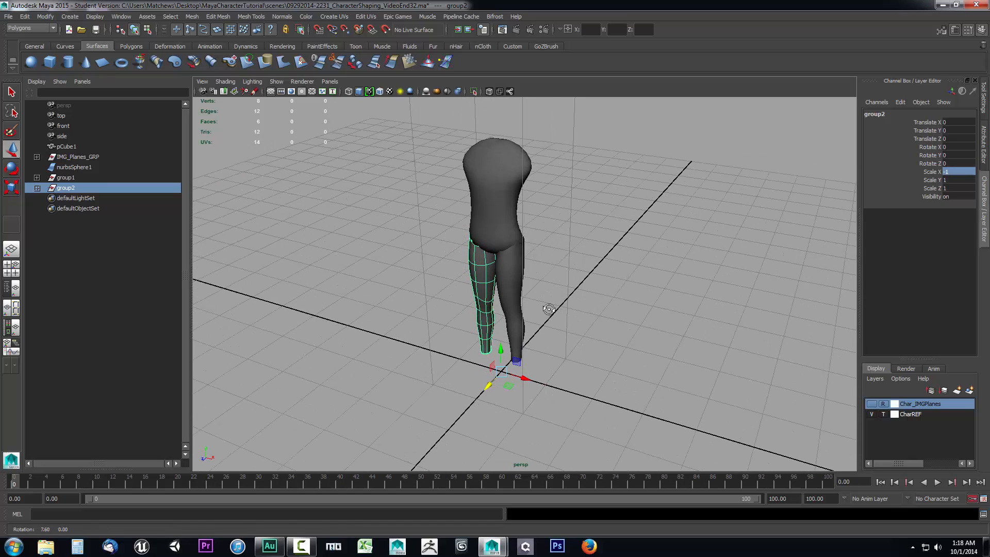
pyautogui.moveTo(473, 256)
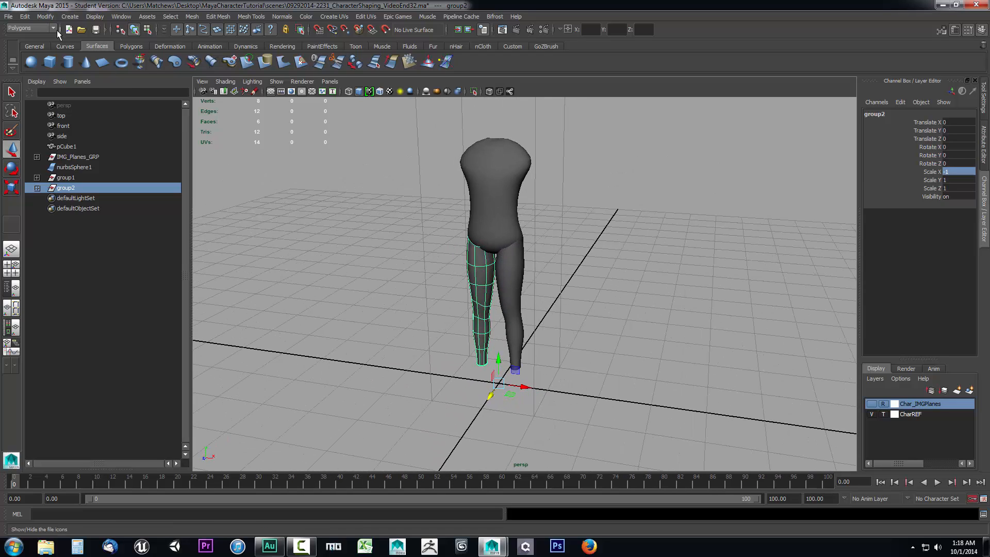
pyautogui.click(44, 15)
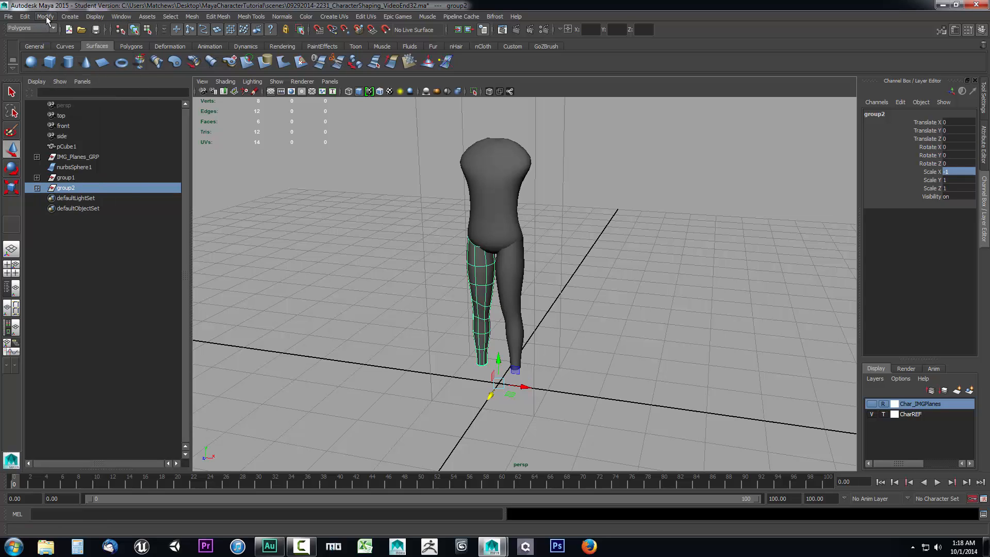
pyautogui.click(45, 17)
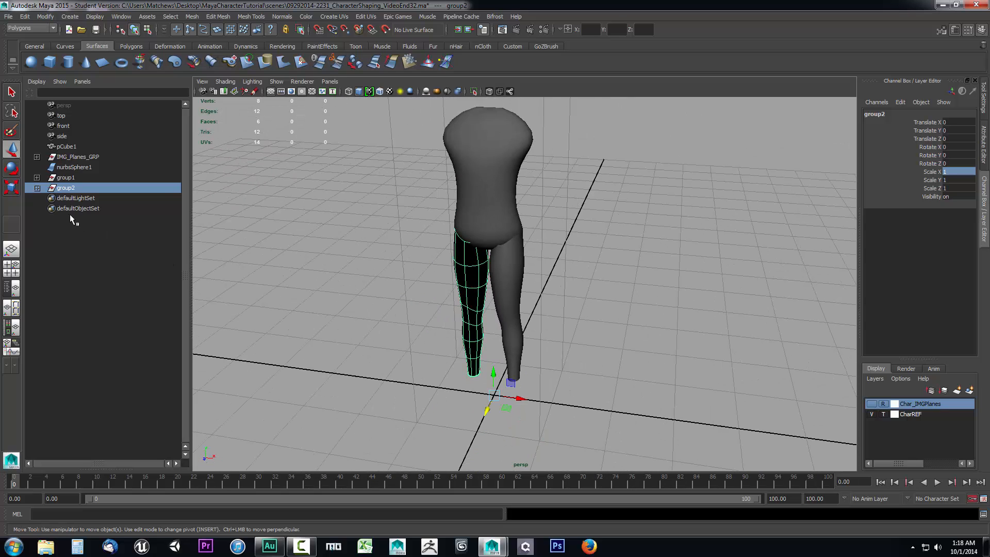
# - Reverse the surface direction of the mirrored nurbsCylinder1 via Edit NURBS in the Surfaces menu set
pyautogui.click(37, 187)
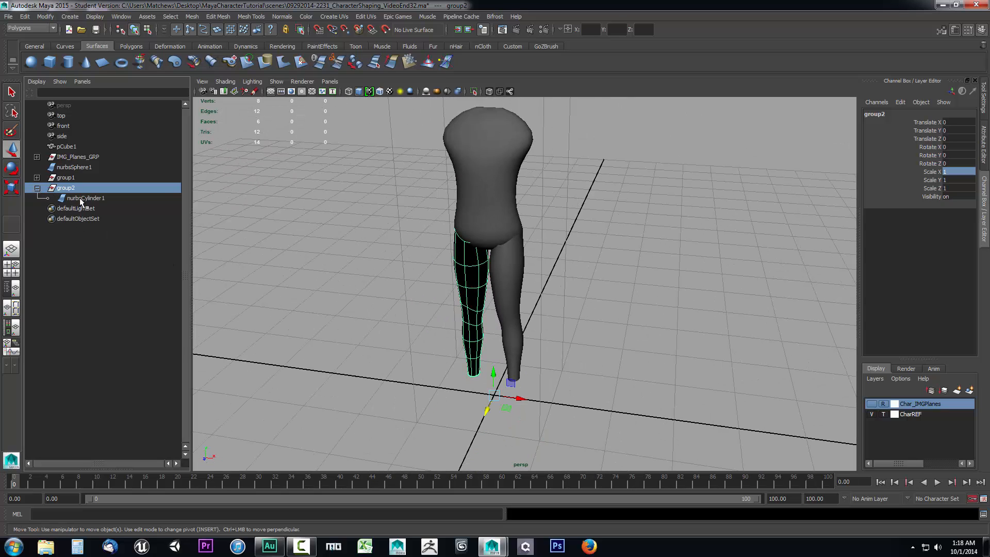
pyautogui.click(85, 198)
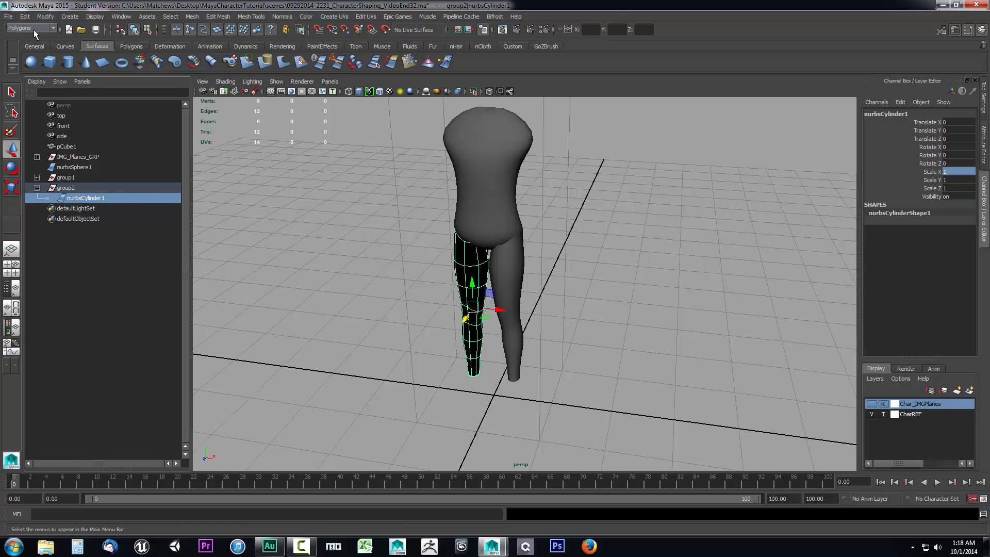
pyautogui.click(29, 28)
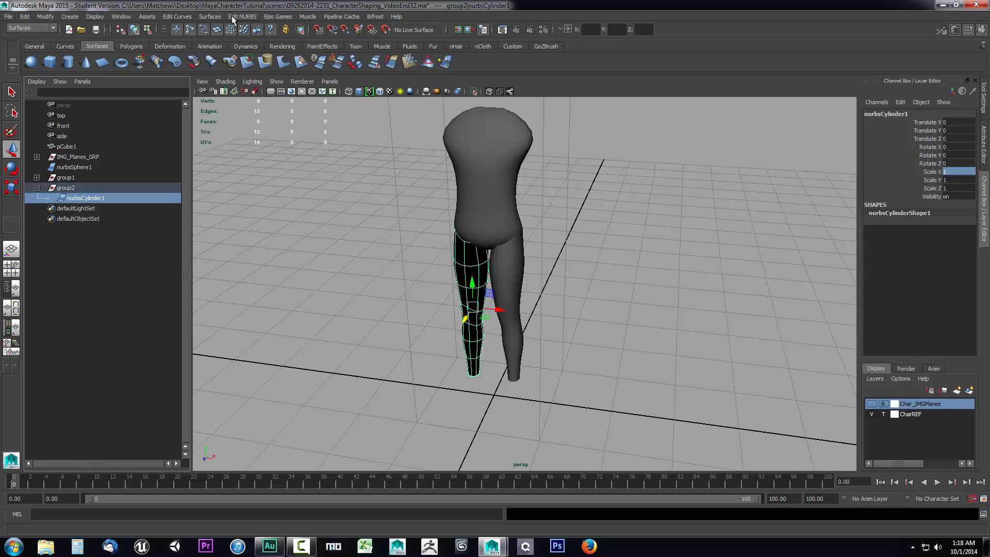
pyautogui.click(243, 15)
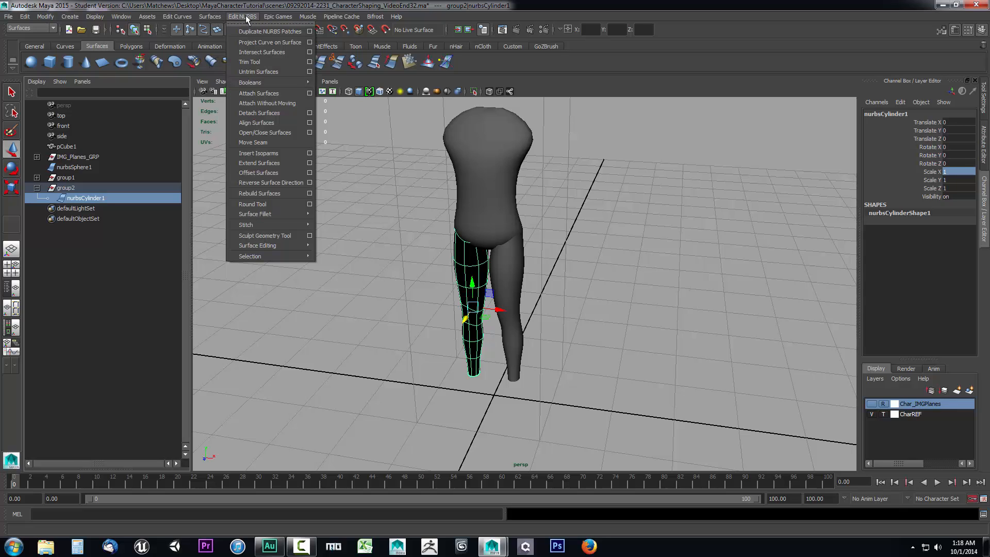
pyautogui.moveTo(270, 183)
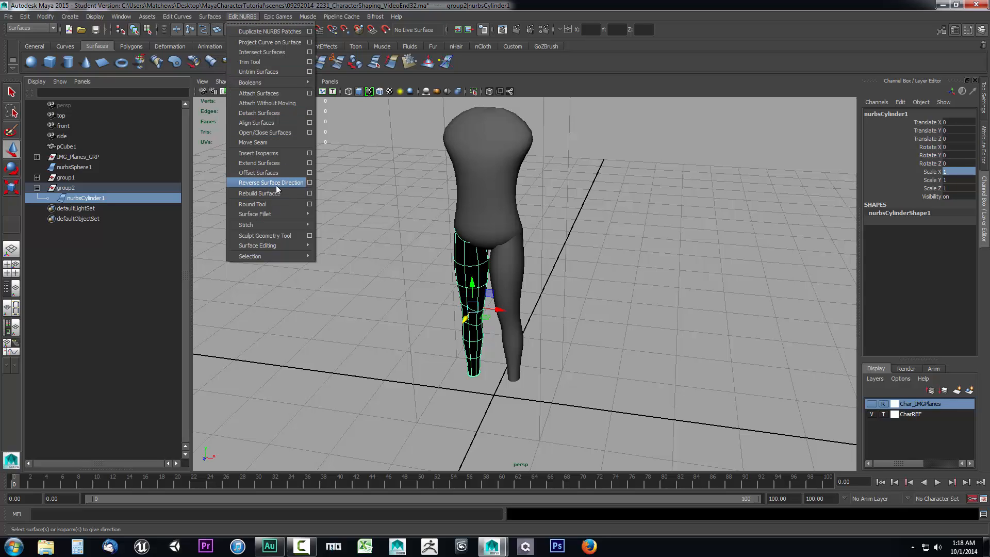
pyautogui.click(270, 182)
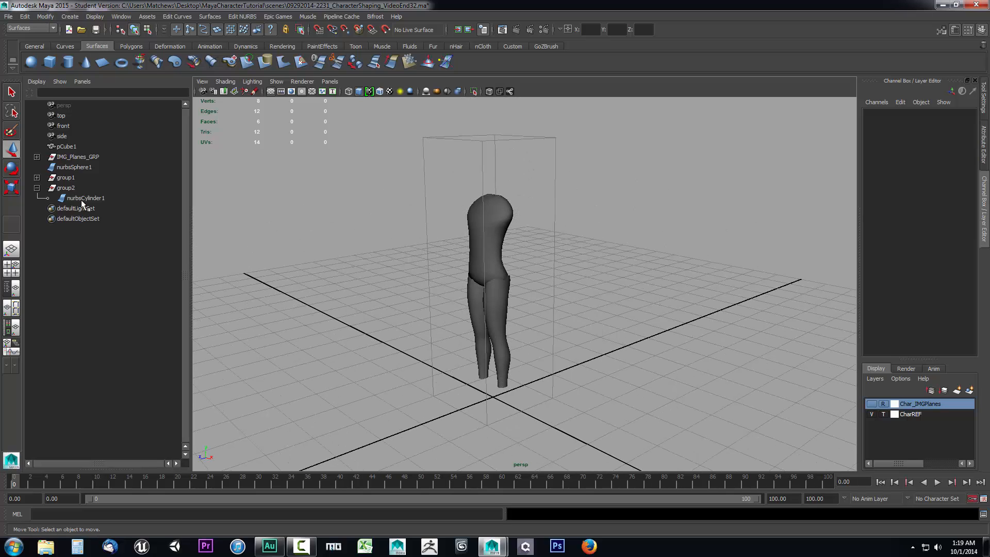
# - Unparent both leg cylinders from group1 and group2 and delete the empty groups
pyautogui.click(85, 198)
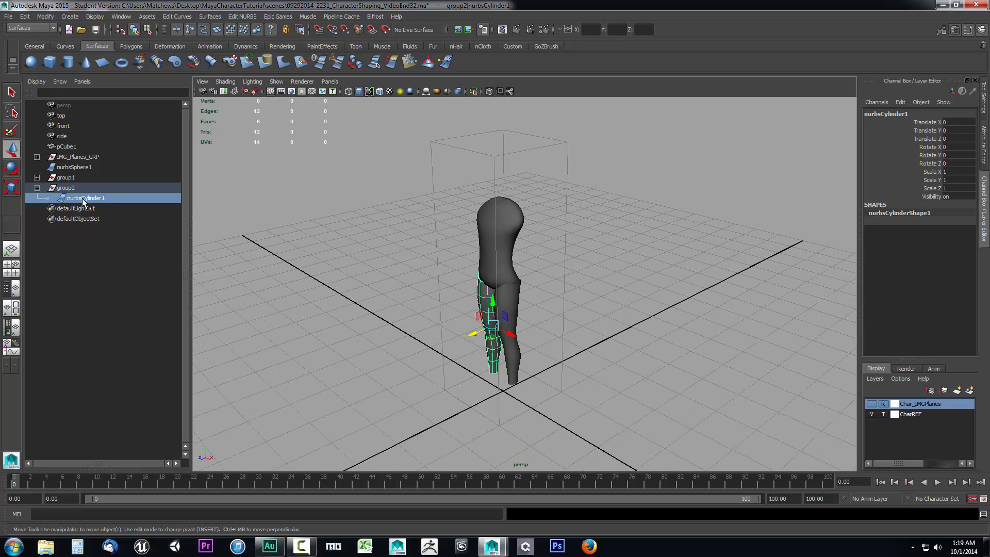
pyautogui.moveTo(518, 317)
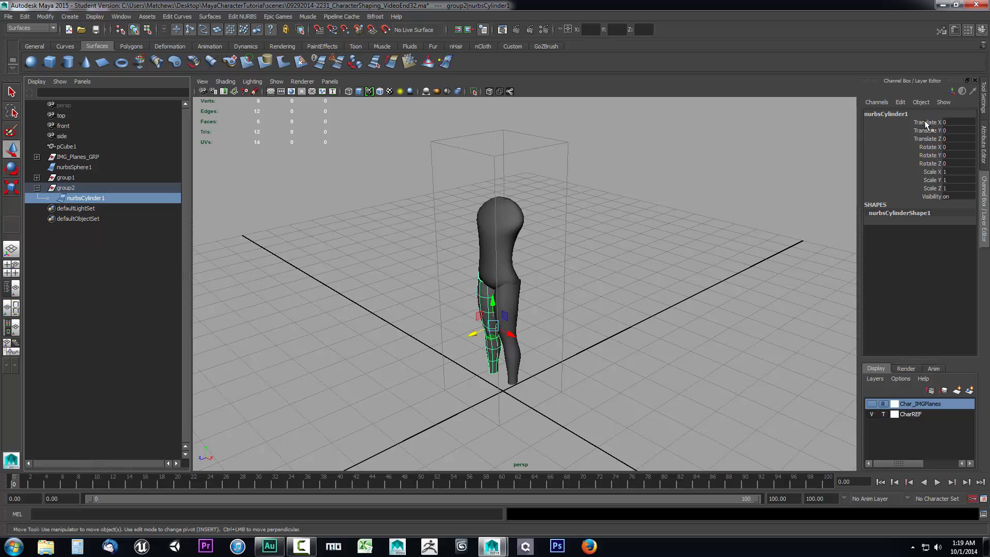
pyautogui.moveTo(949, 179)
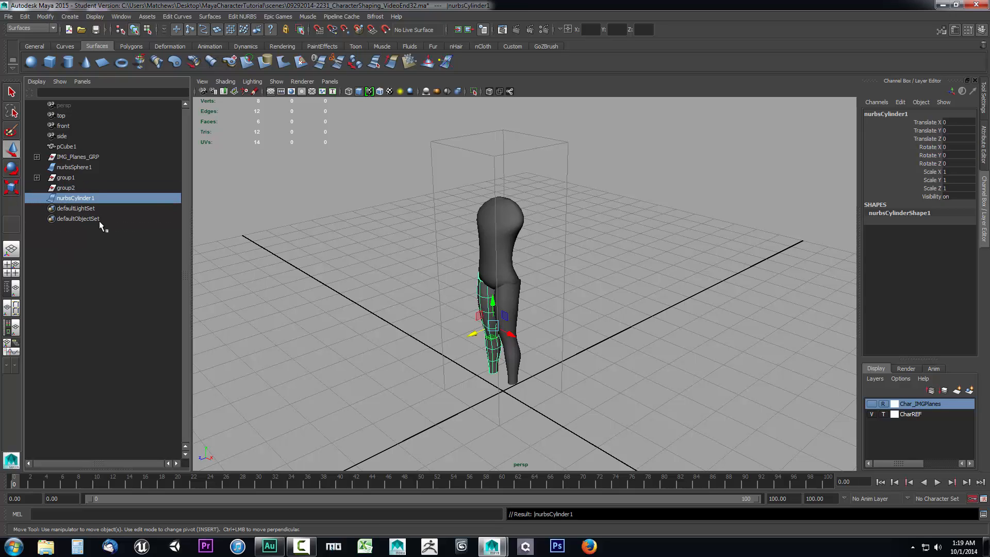
pyautogui.click(65, 178)
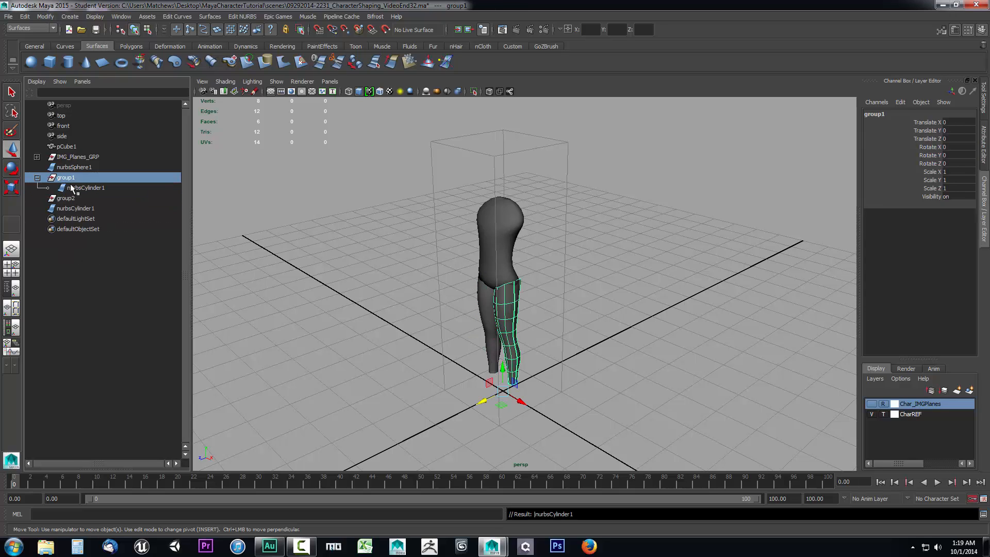
pyautogui.click(86, 187)
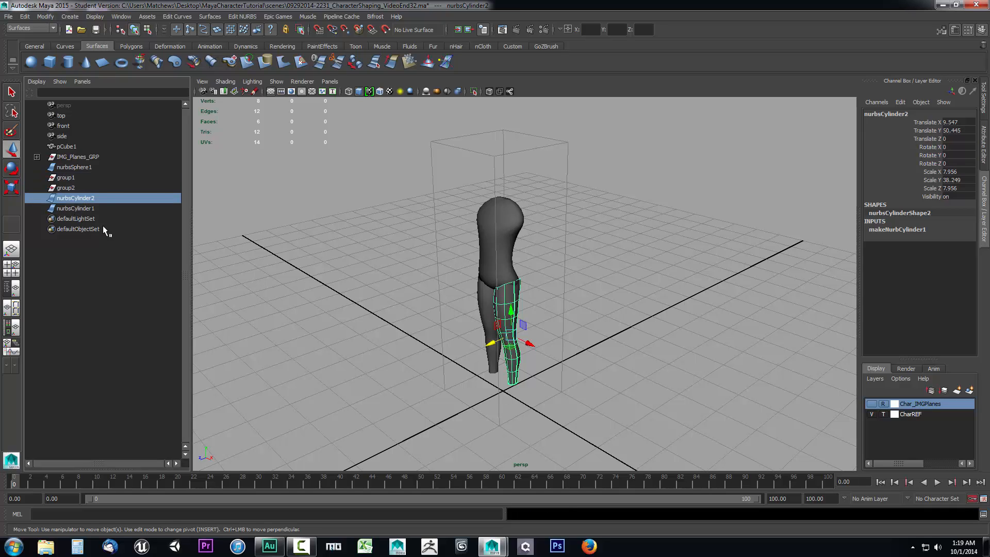
pyautogui.click(65, 177)
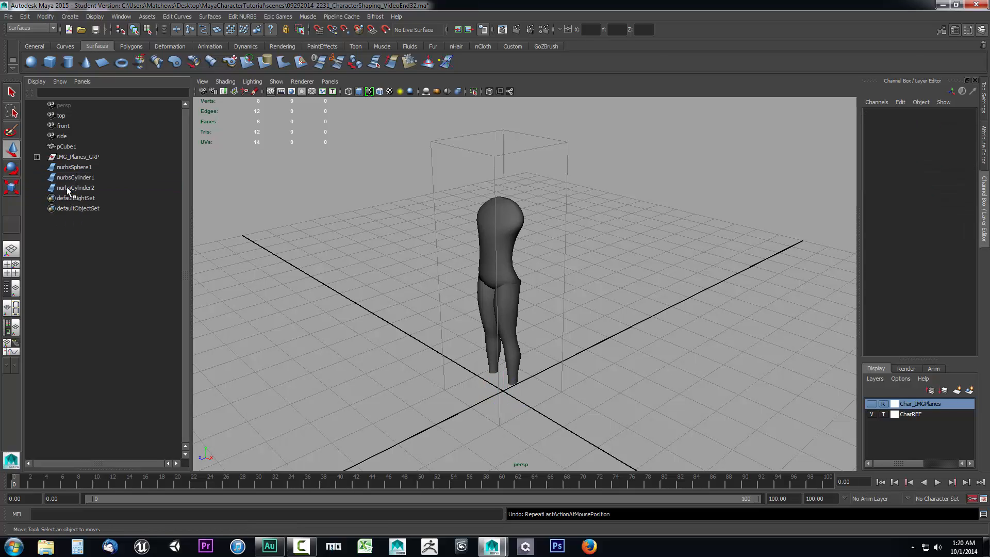
pyautogui.click(76, 187)
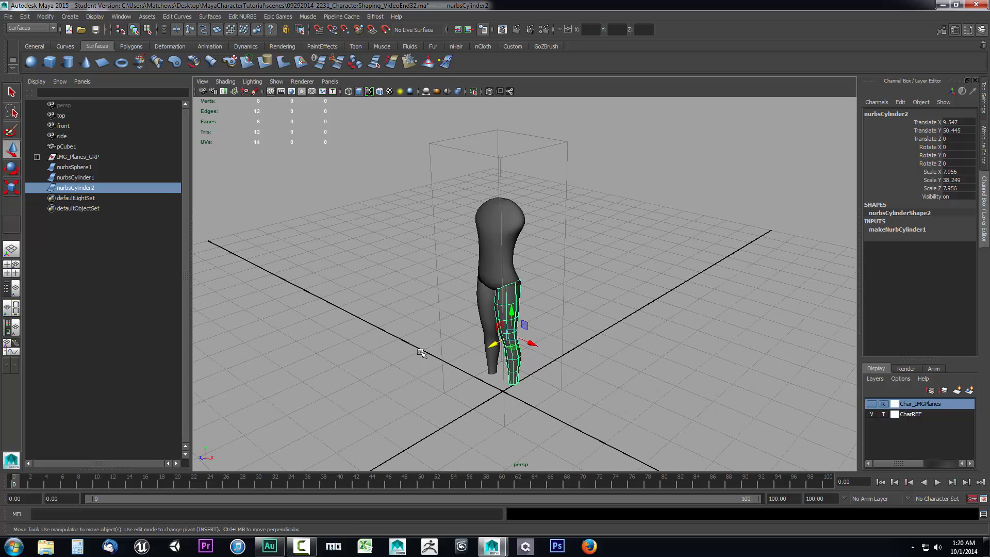
pyautogui.moveTo(518, 221)
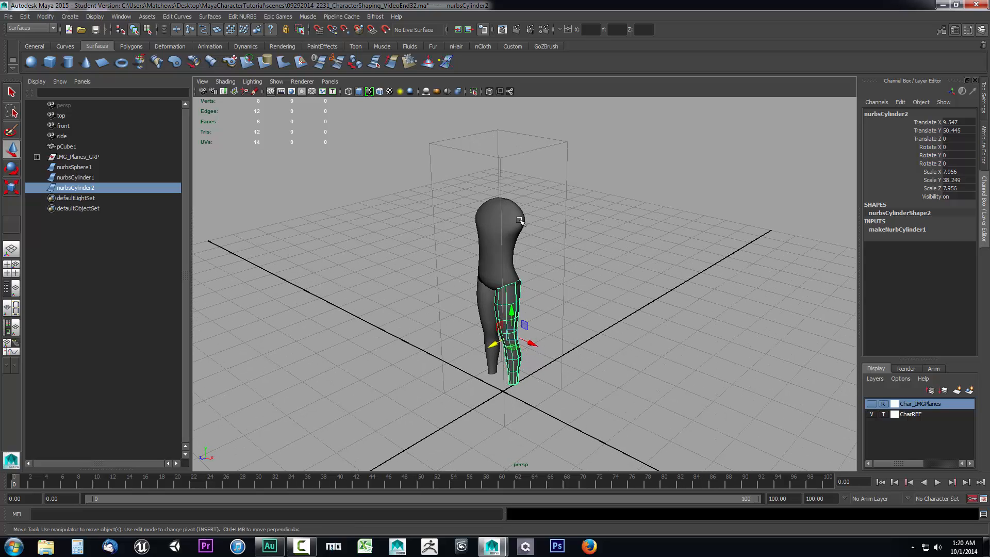
# - Turn on visibility of the Char_IMGPlanes layer and deselect everything
pyautogui.click(871, 405)
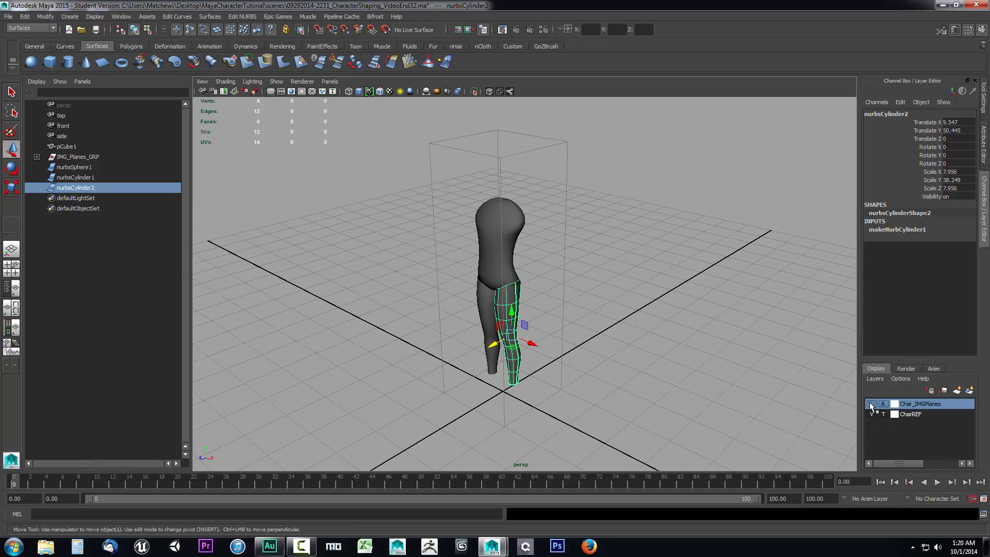
pyautogui.click(871, 403)
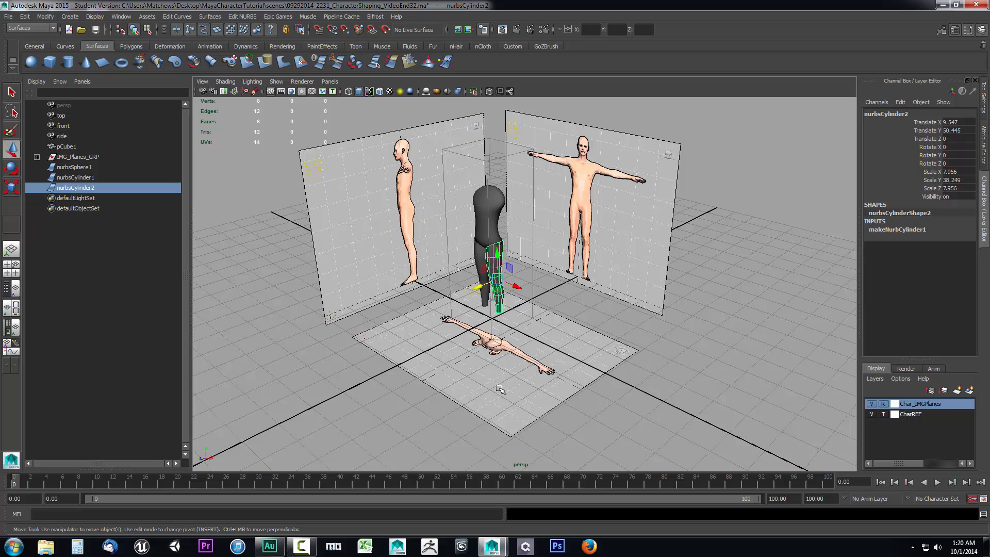
pyautogui.moveTo(594, 381)
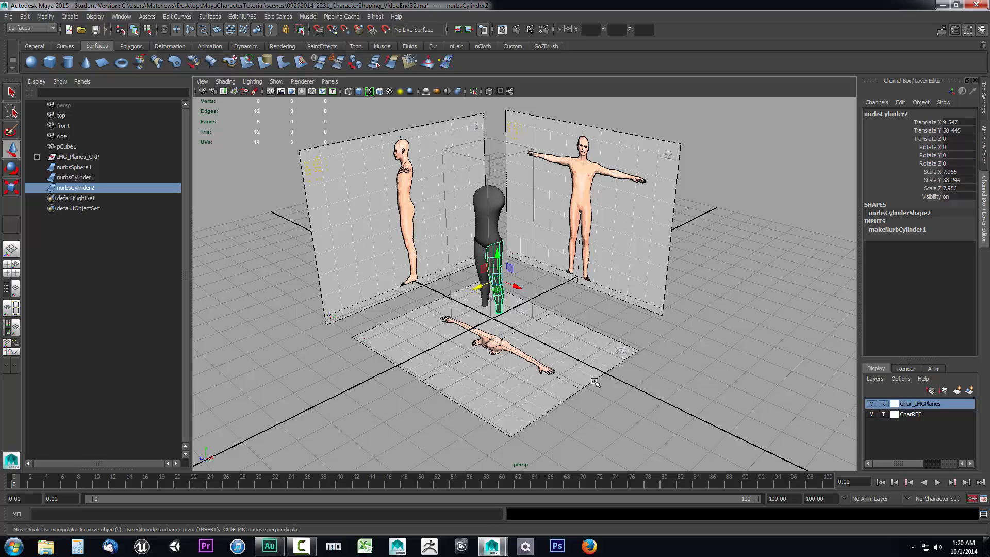
pyautogui.moveTo(577, 377)
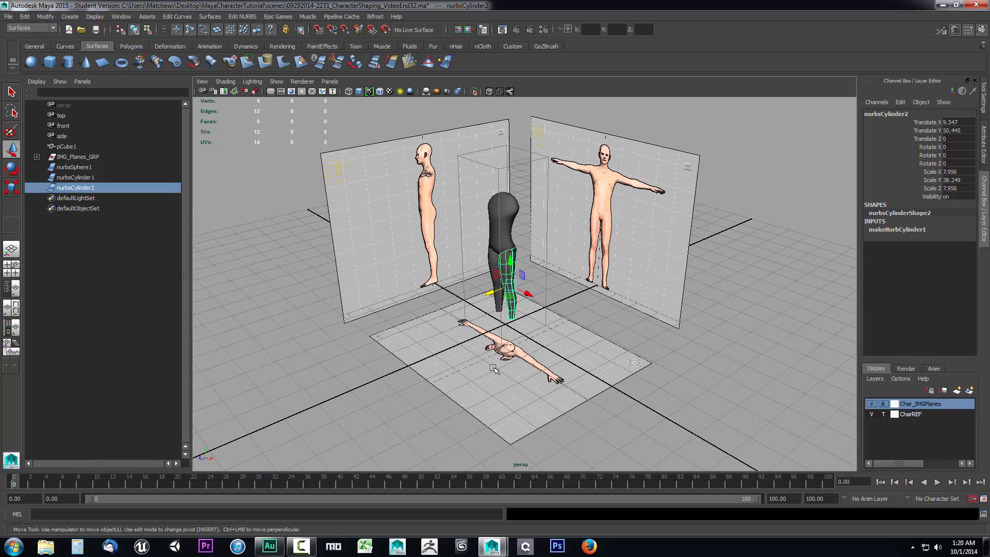
pyautogui.click(604, 435)
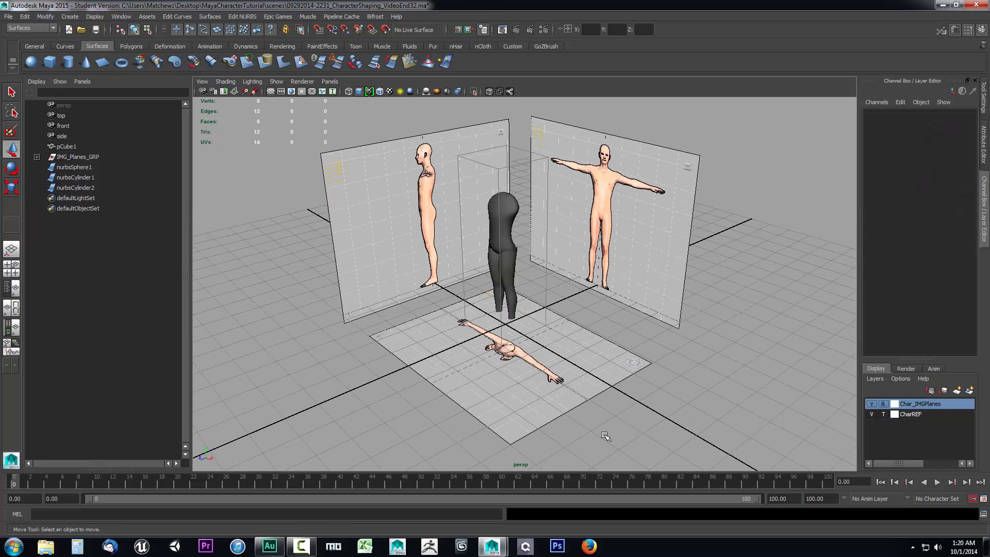